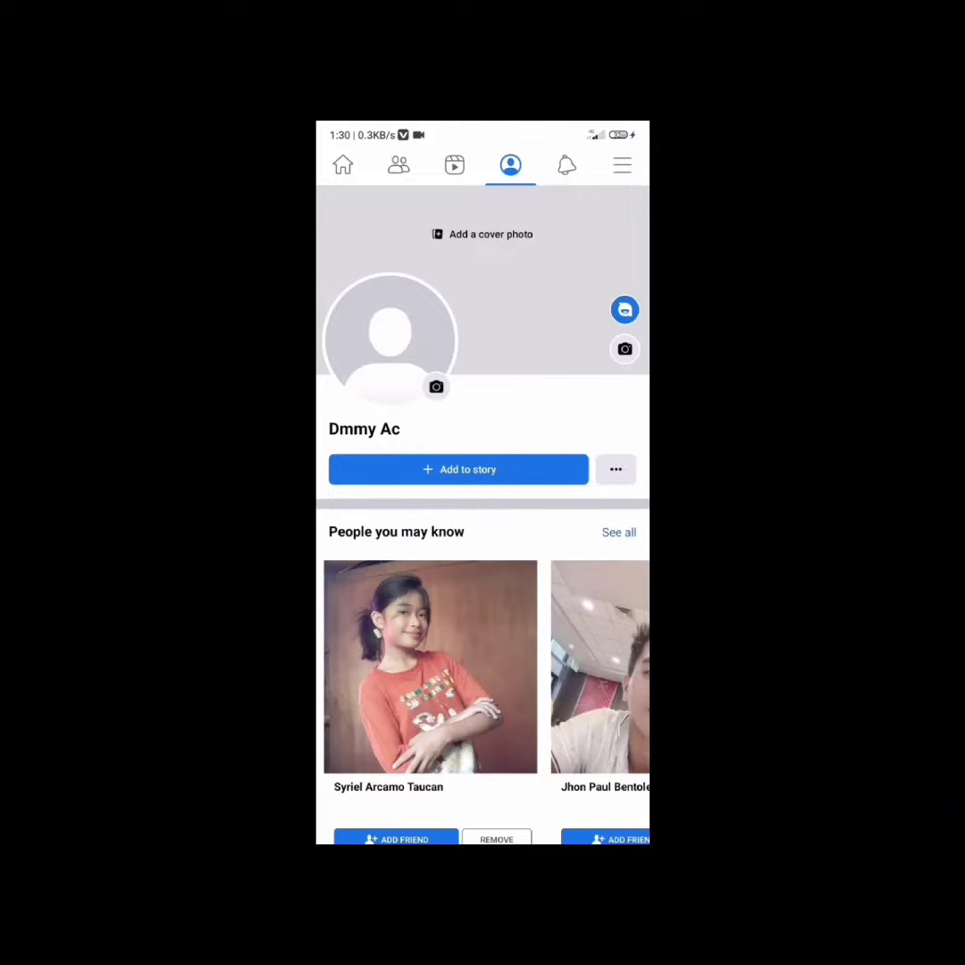
Step: Reach the phone's system Settings from the Facebook main menu
left_click(622, 165)
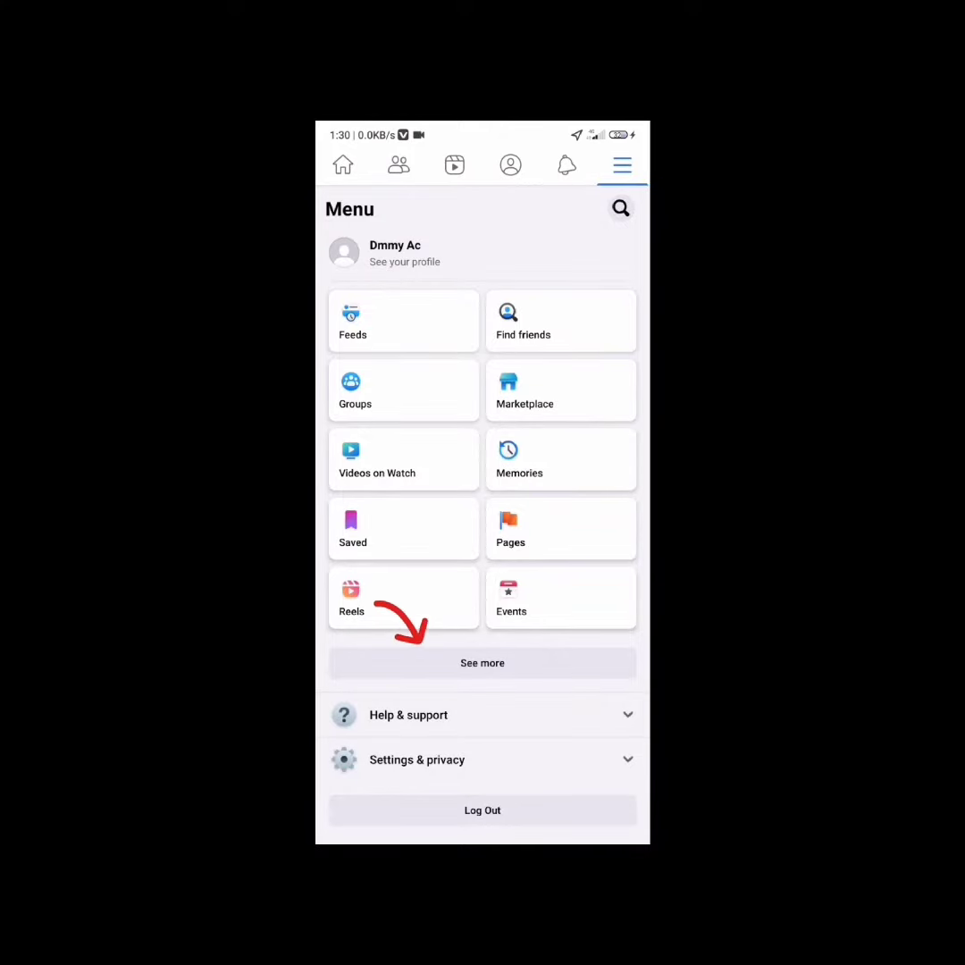
left_click(483, 661)
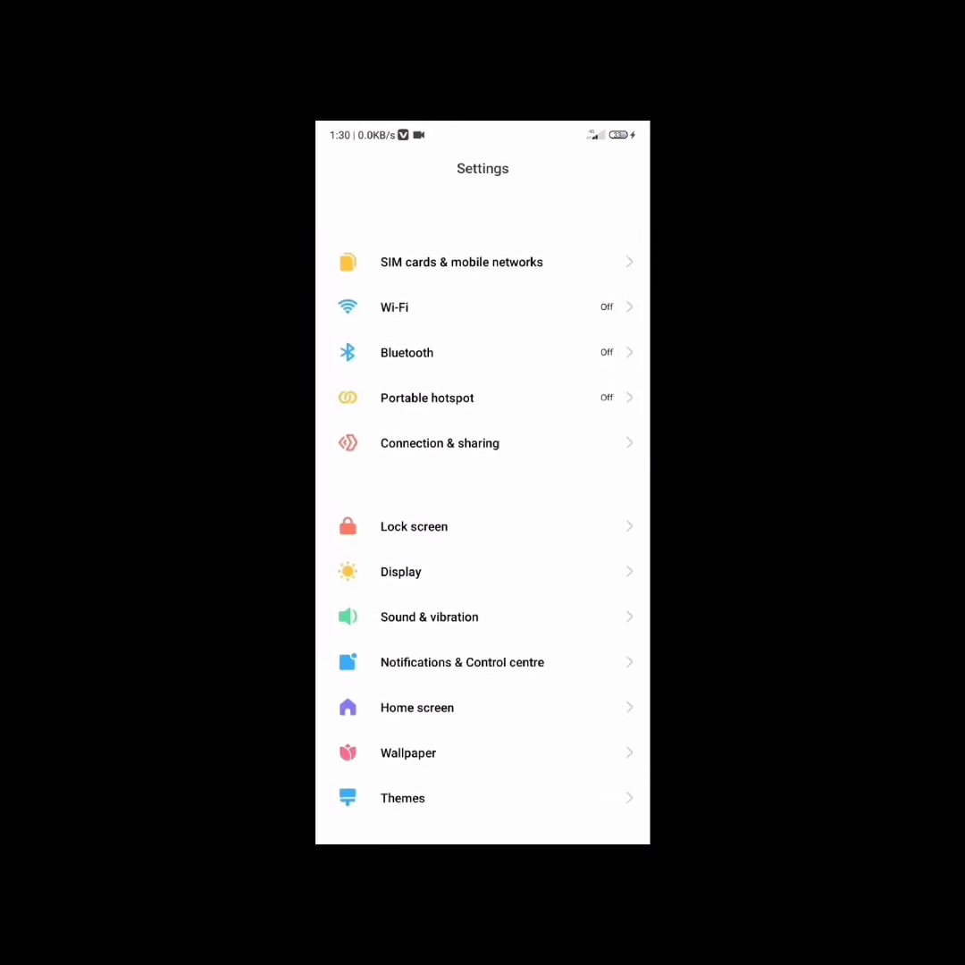
Step: Go to Apps > Manage apps and search 'fa' to find Facebook
scroll("down", 3)
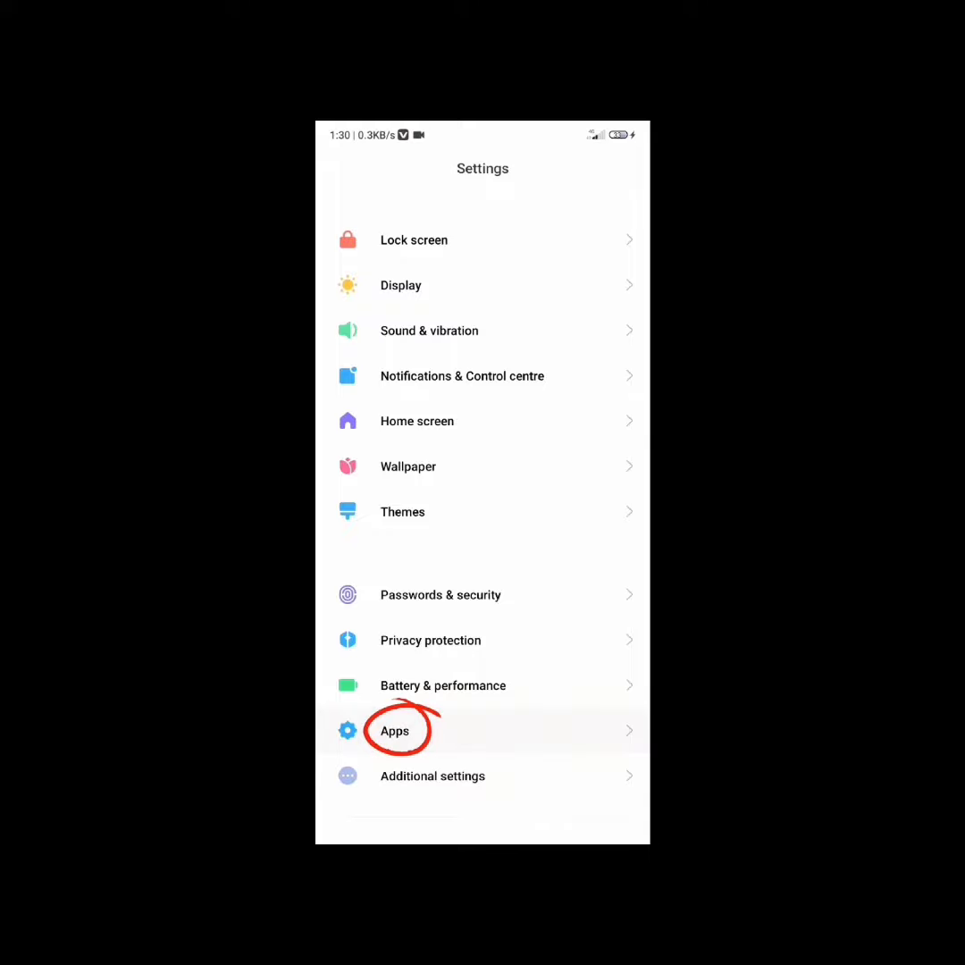
left_click(393, 730)
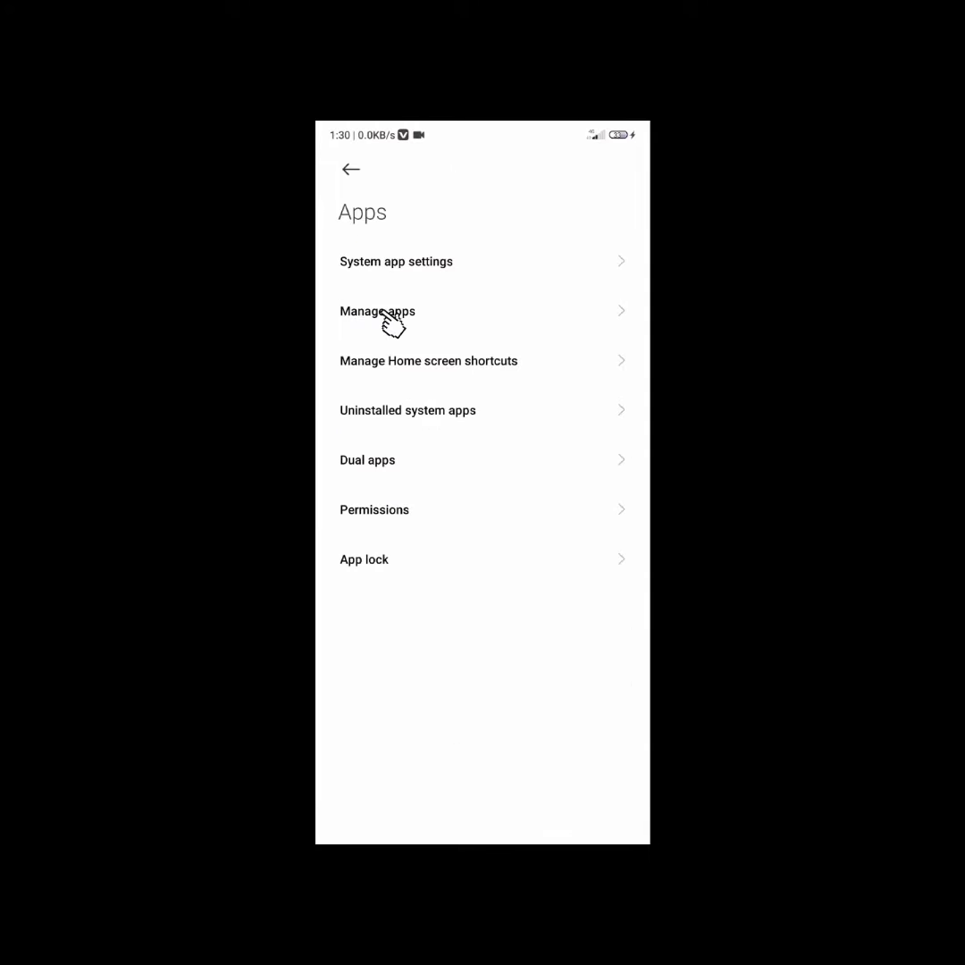
left_click(377, 311)
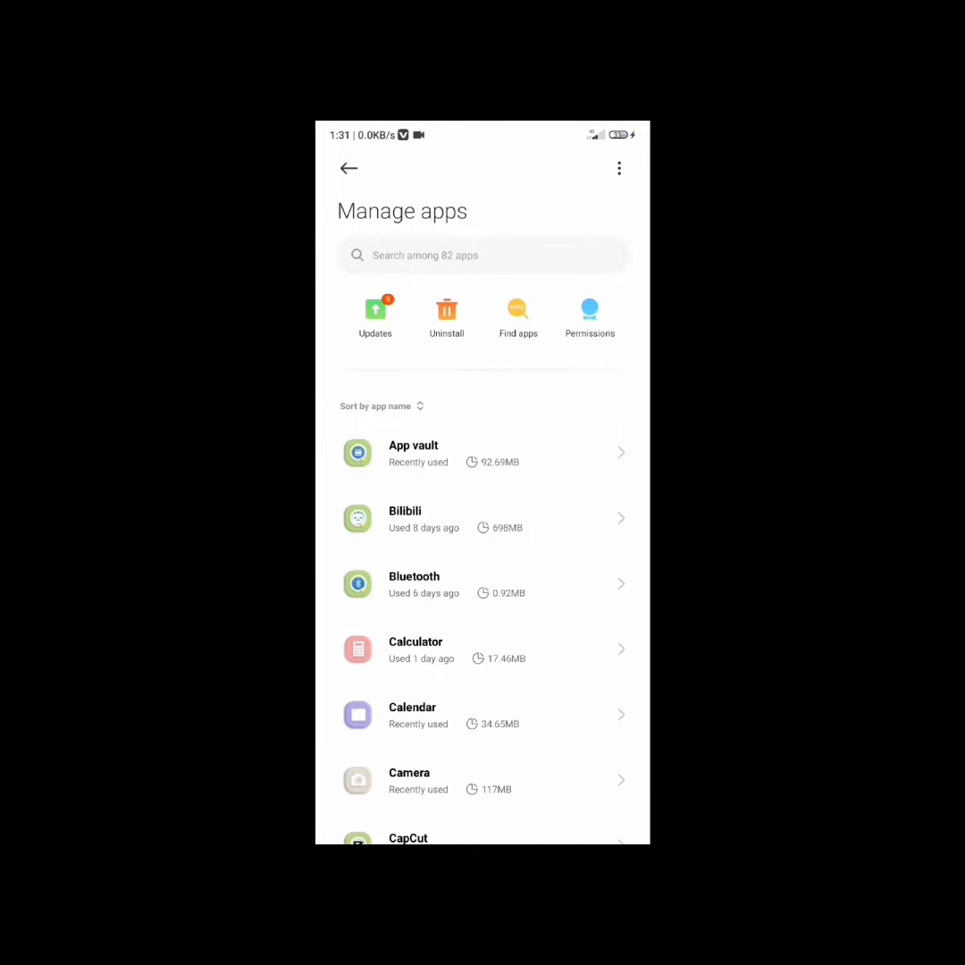
type("fa")
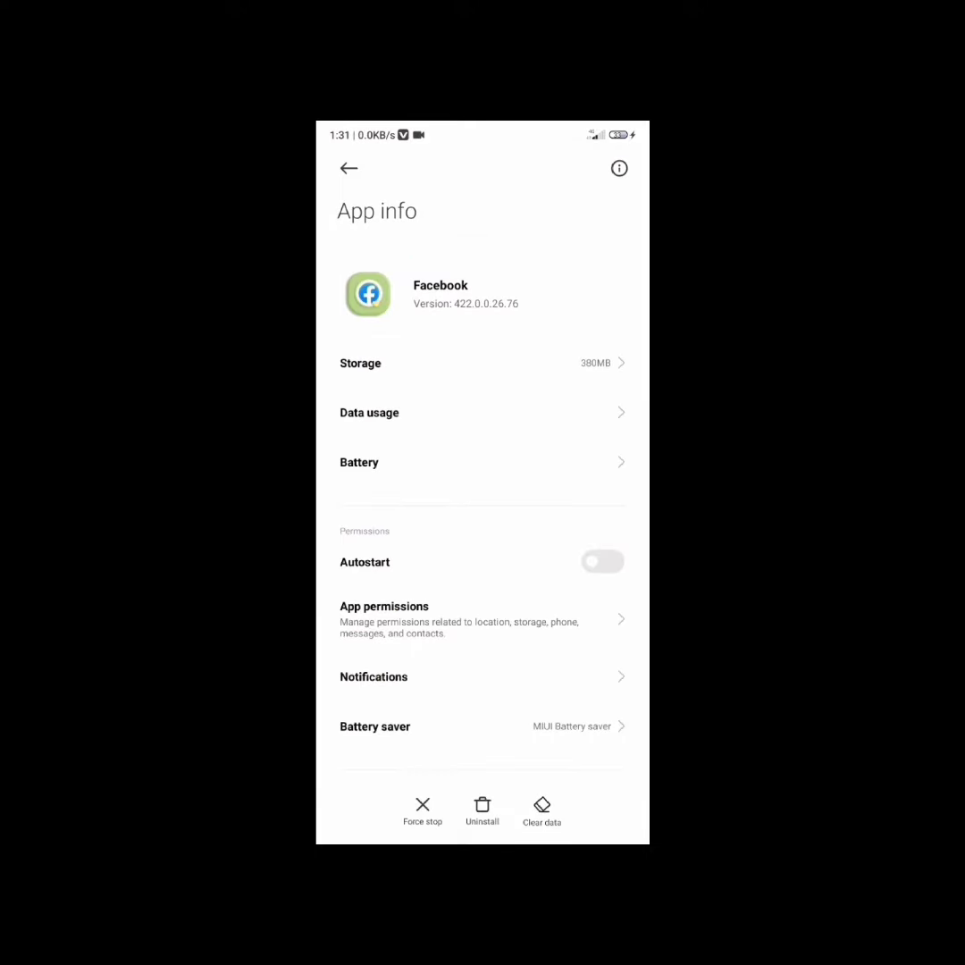
Step: From Facebook's App info, view Storage and choose Clear cache (8.40 MB), pending confirmation
left_click(603, 561)
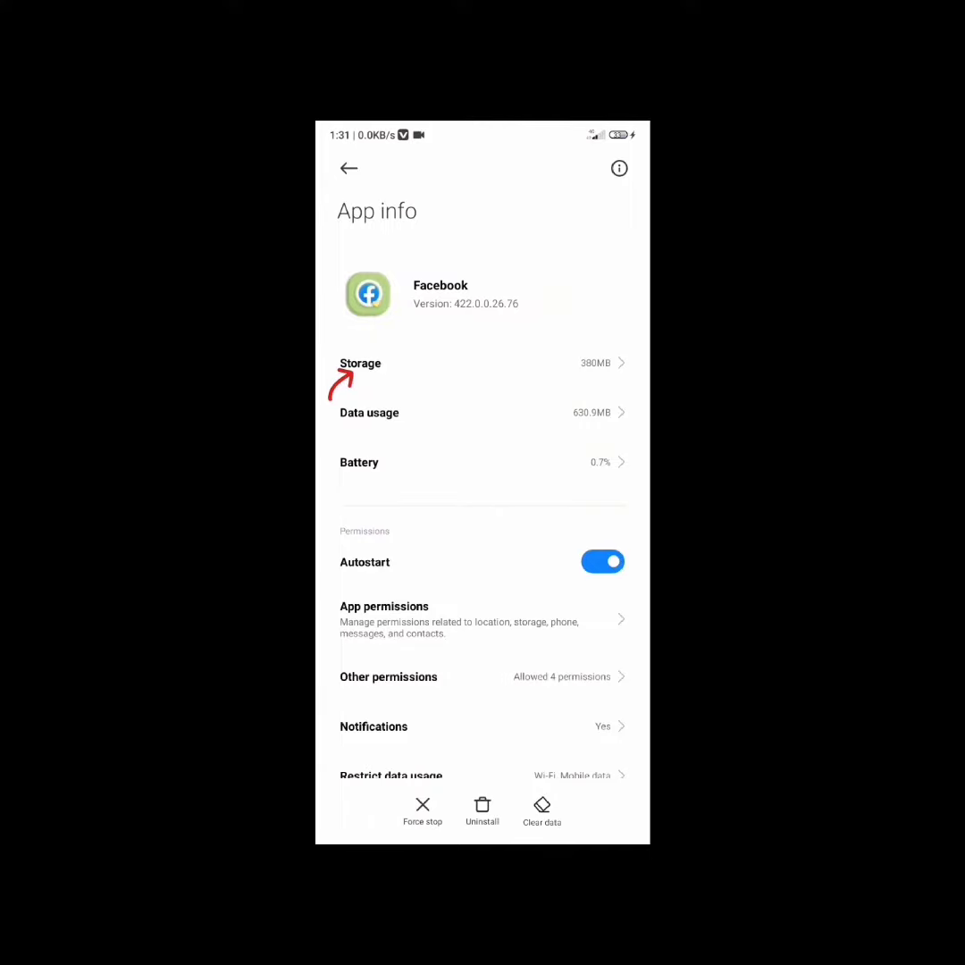
left_click(359, 363)
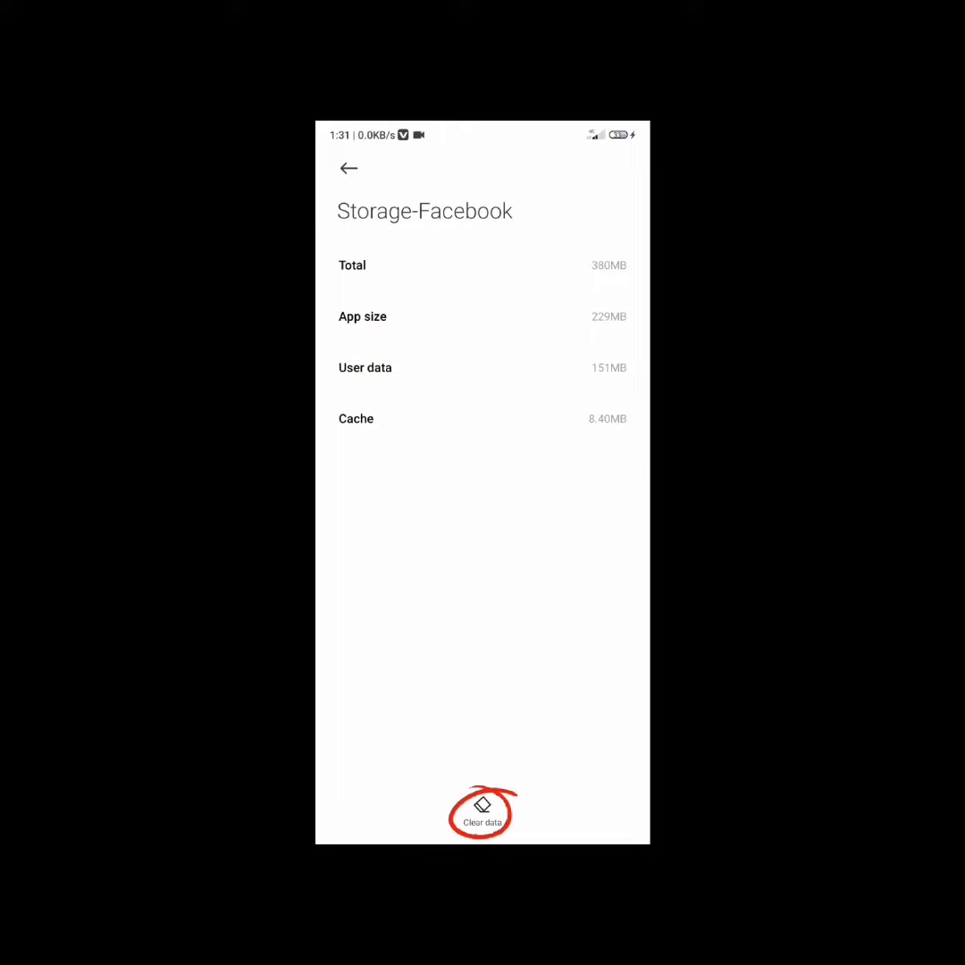
left_click(482, 811)
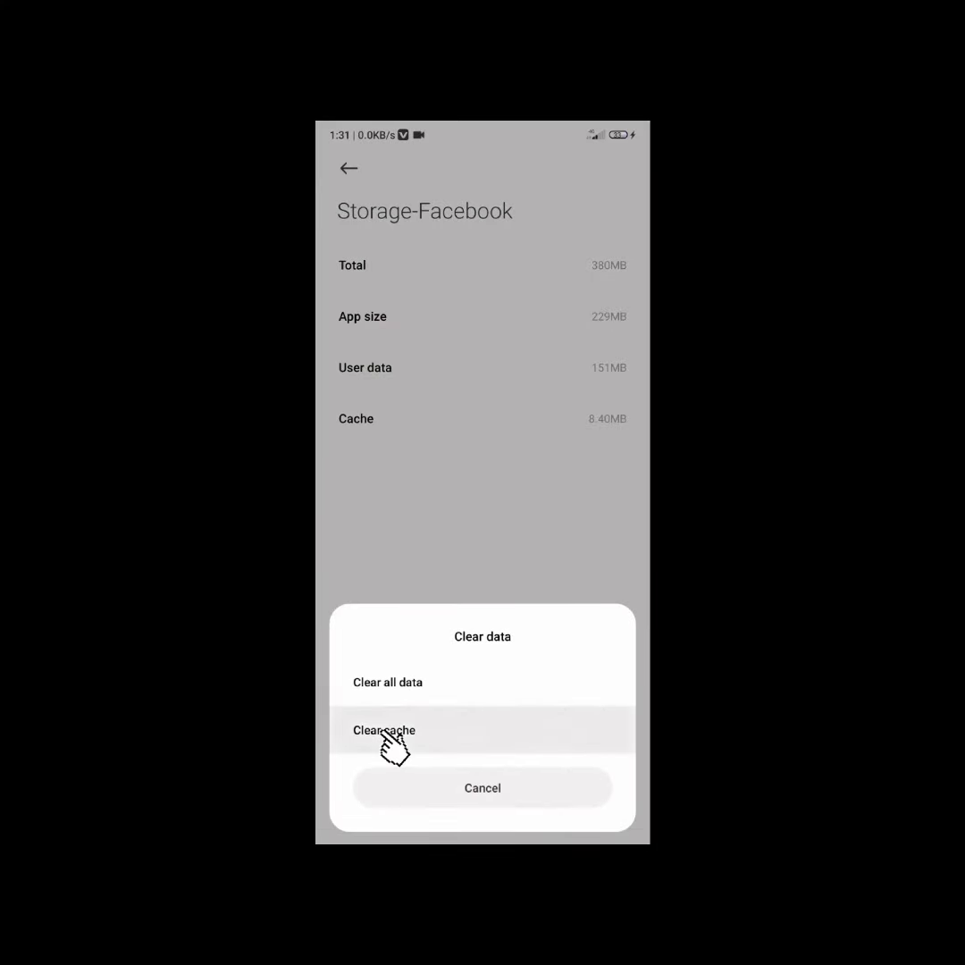
left_click(382, 729)
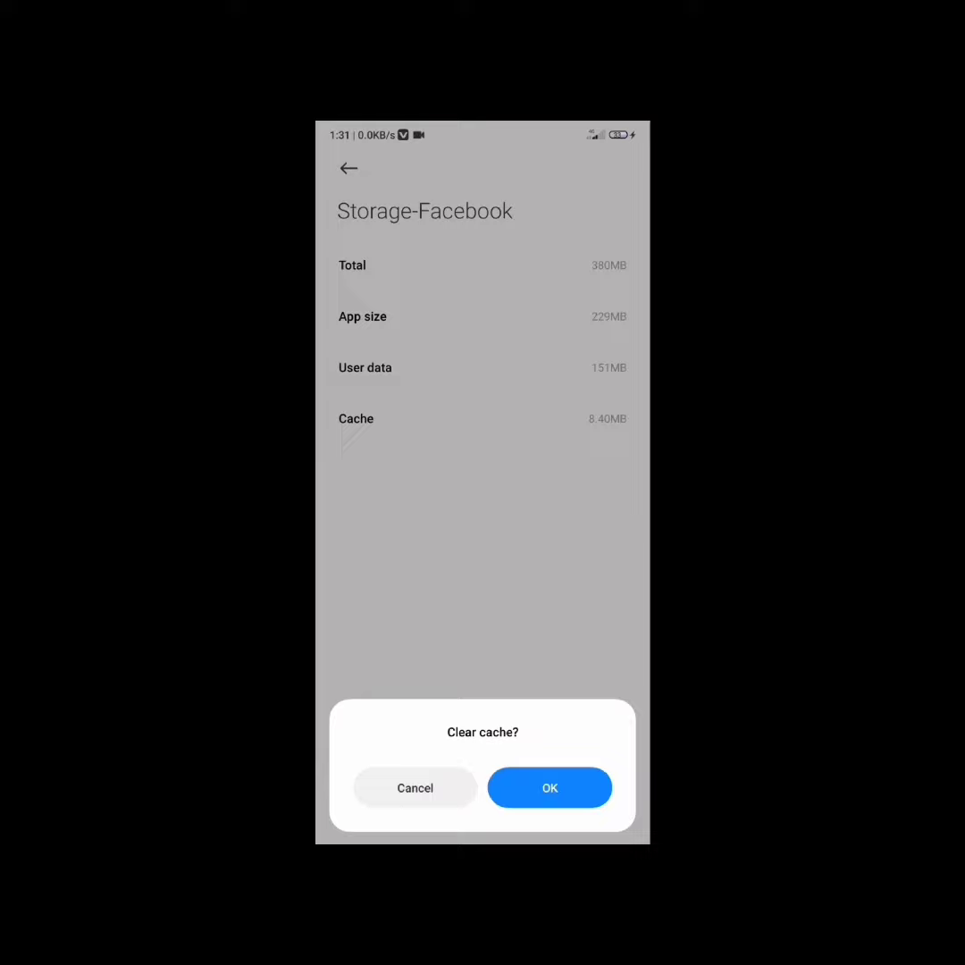
Step: Confirm clearing Facebook's cache, then clear all its app data so cache reads 0 B
left_click(551, 786)
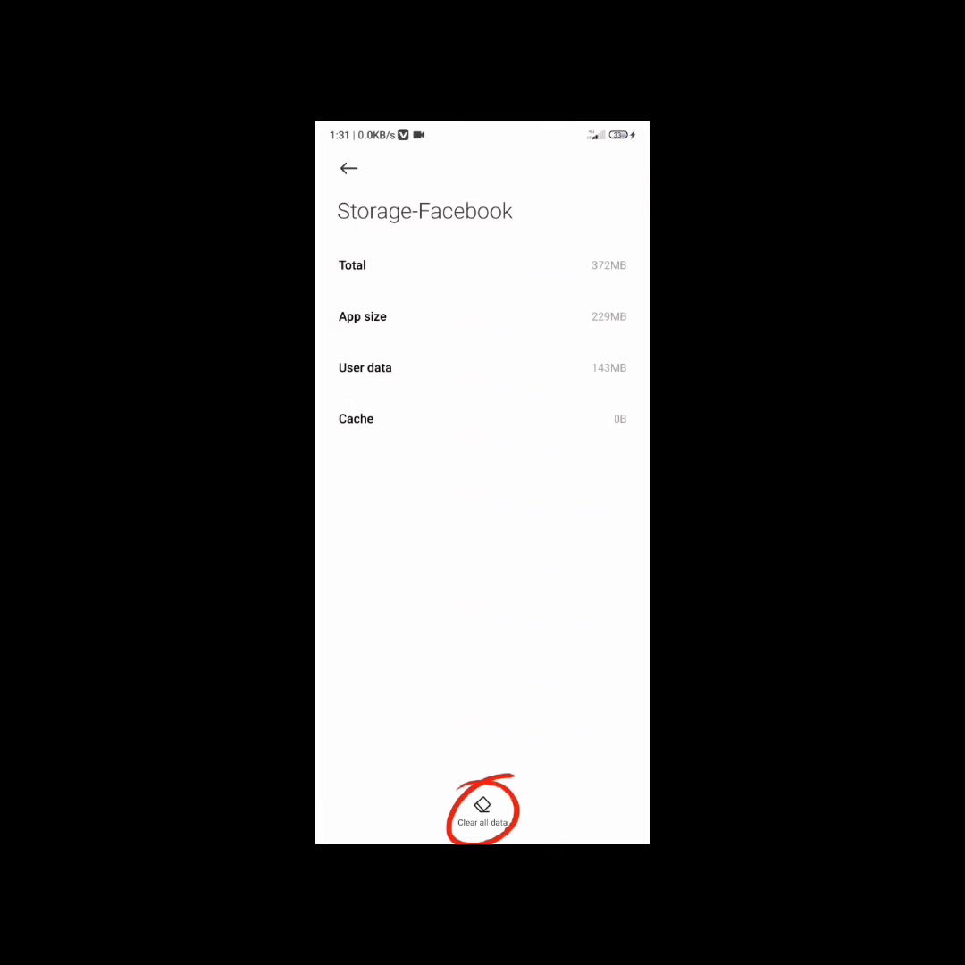
left_click(482, 807)
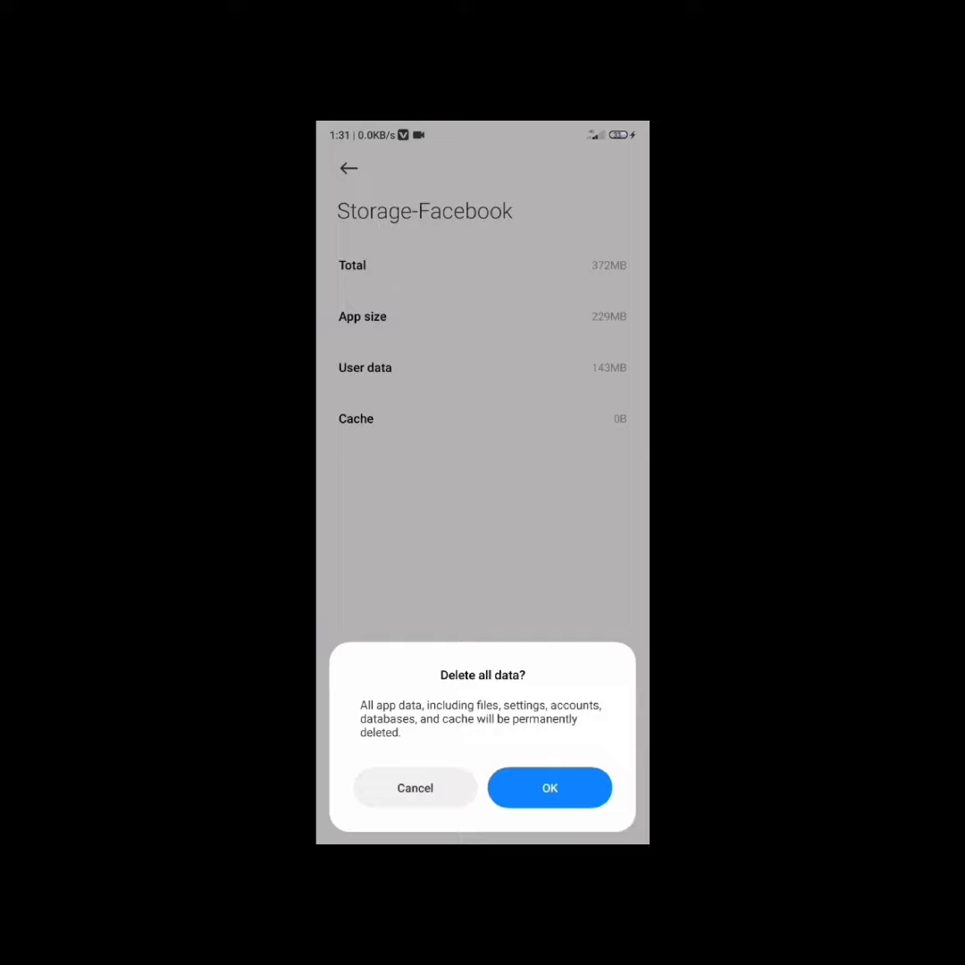
left_click(551, 788)
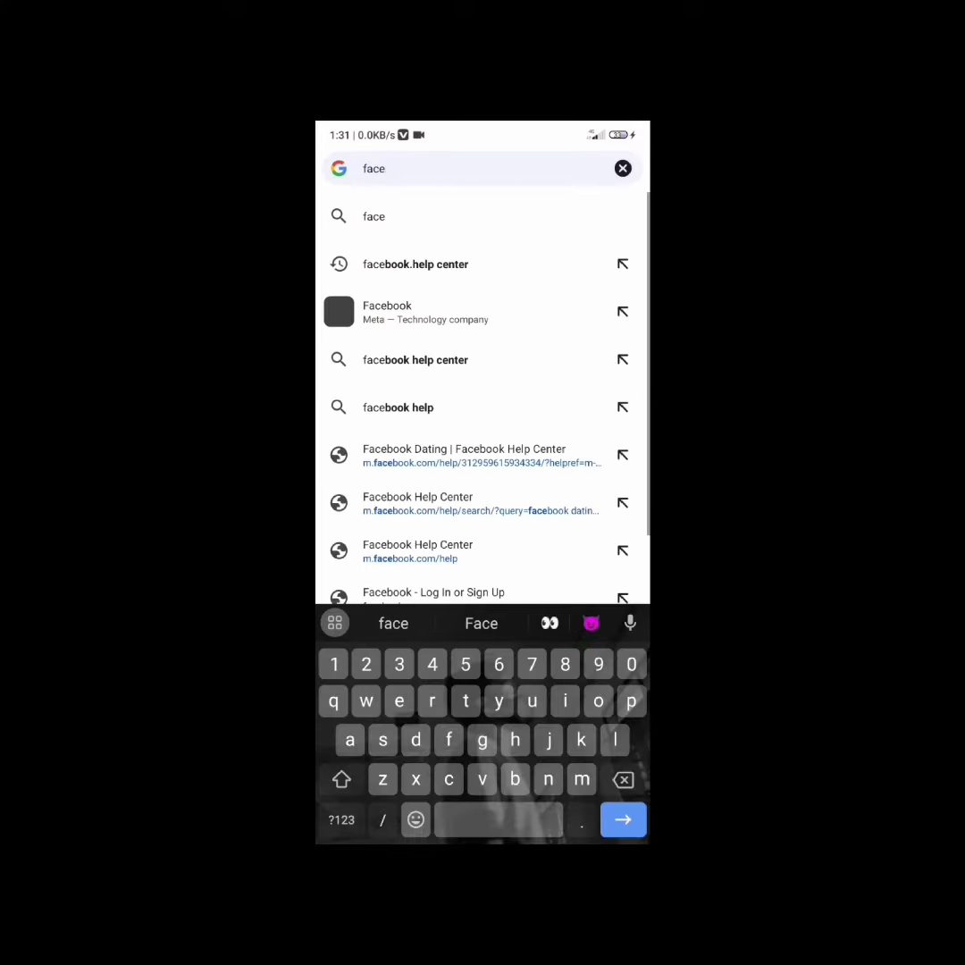
Step: Search 'facebook help center' in Chrome and load the Help Center result
left_click(415, 264)
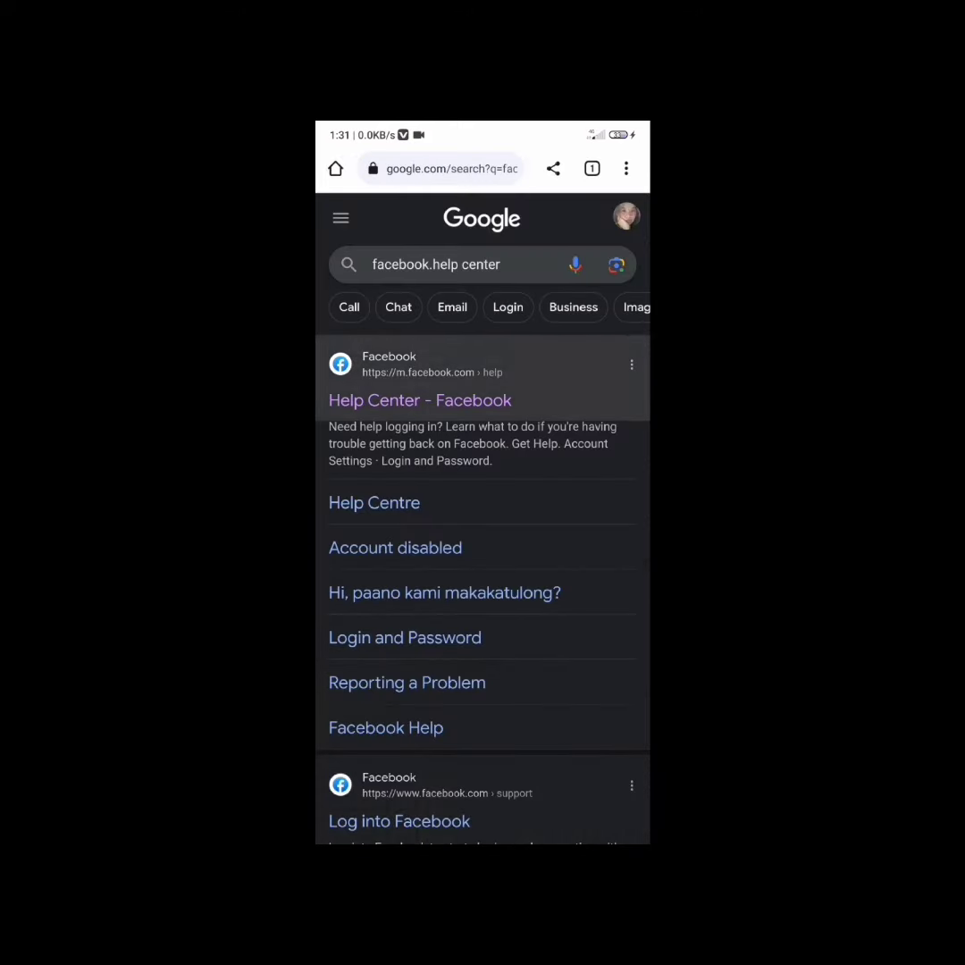
left_click(419, 400)
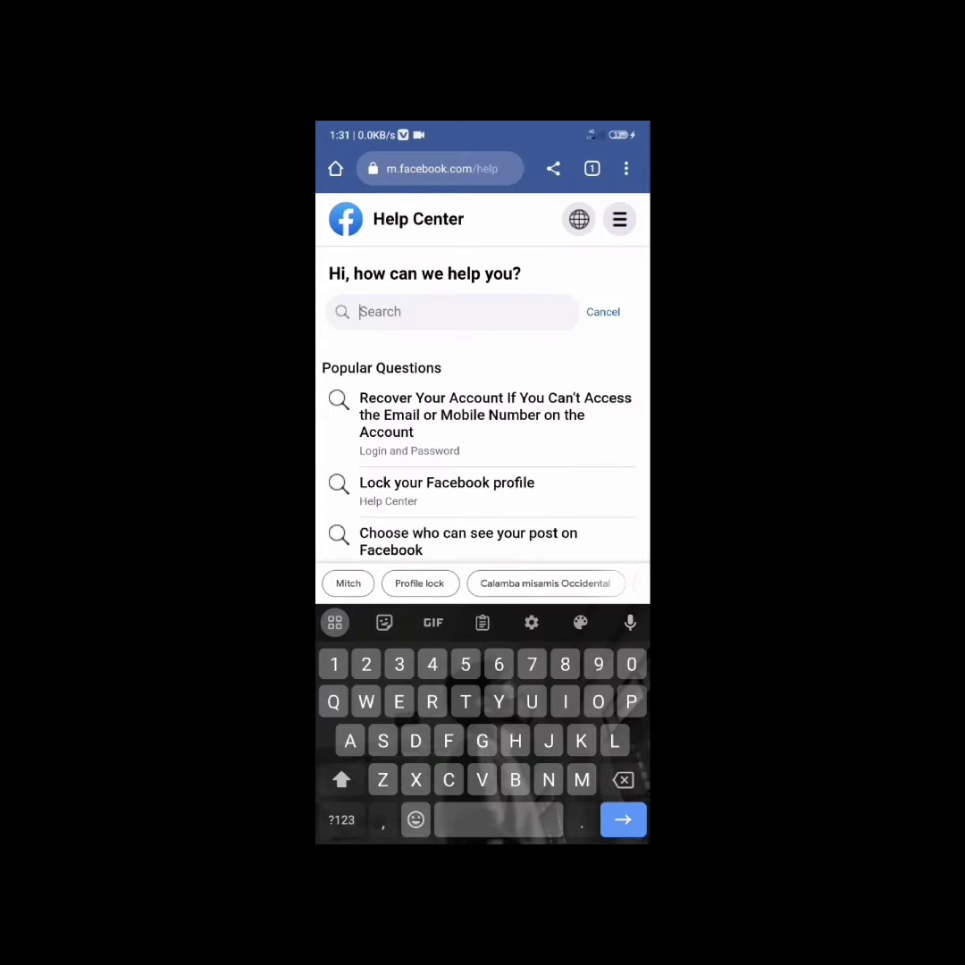
Step: Search 'Face', pick 'facebook dating', and view 'Who can use Facebook Dating'
type("Face")
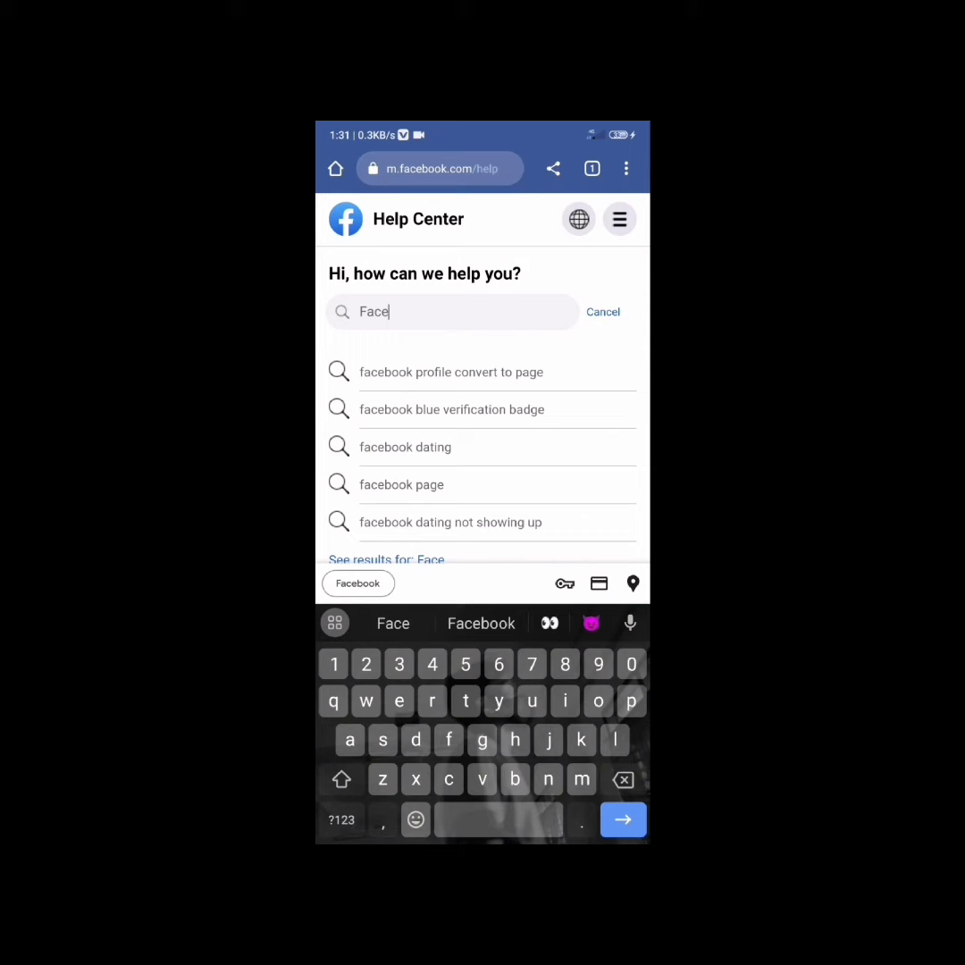
left_click(404, 447)
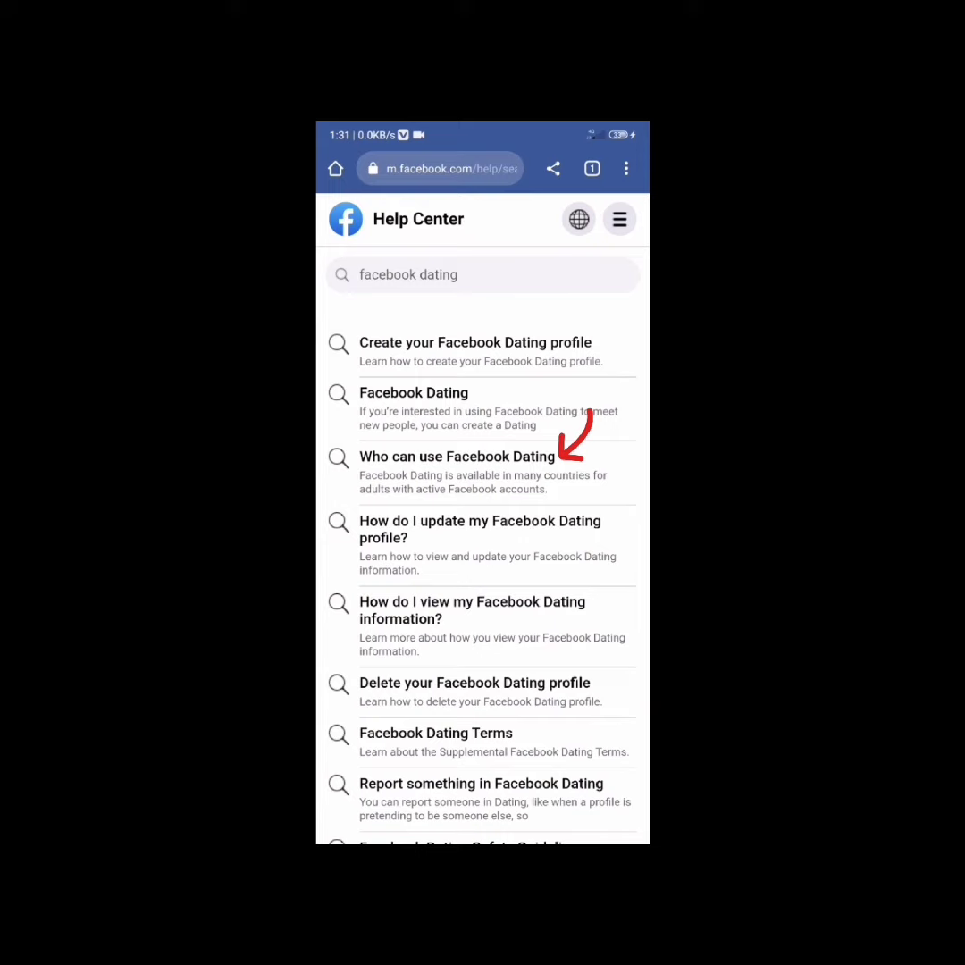
left_click(458, 458)
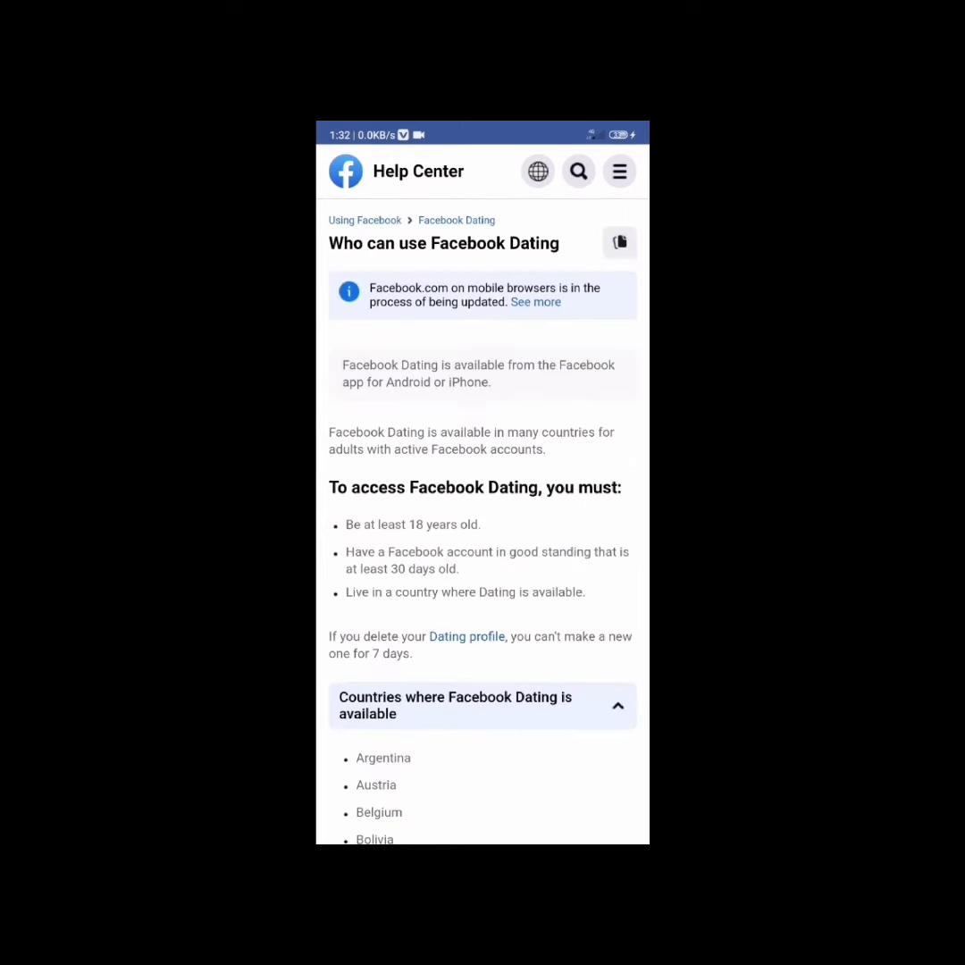